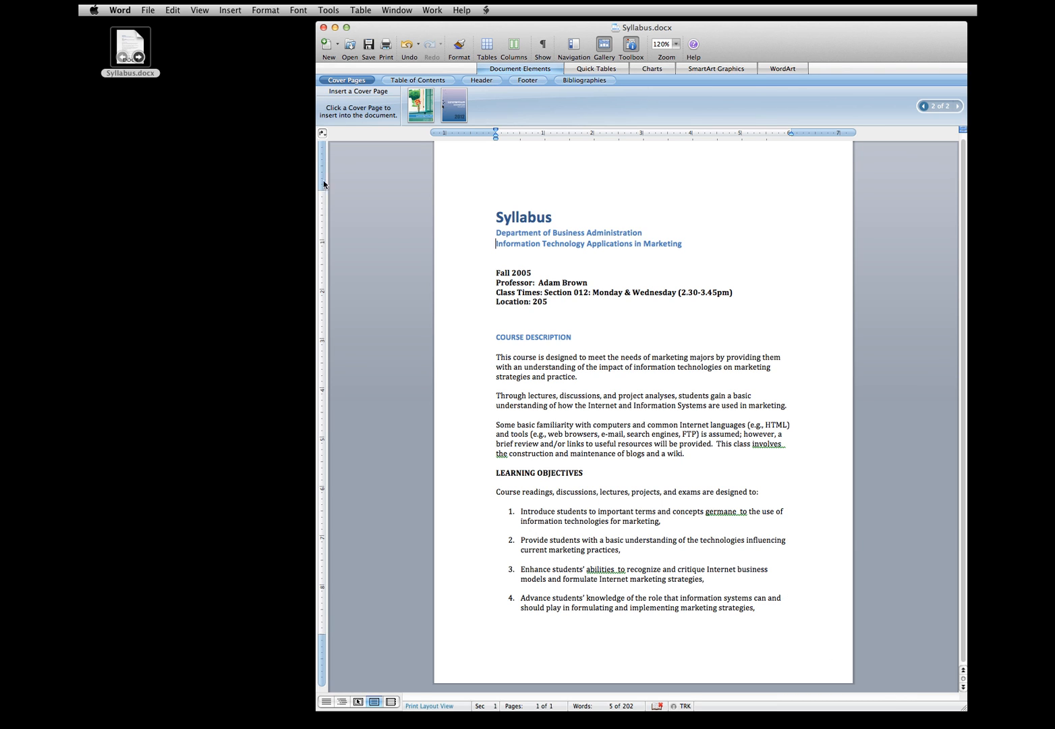
Step: Save a copy of the syllabus to the Desktop in Rich Text Format (.rtf)
left_click(148, 10)
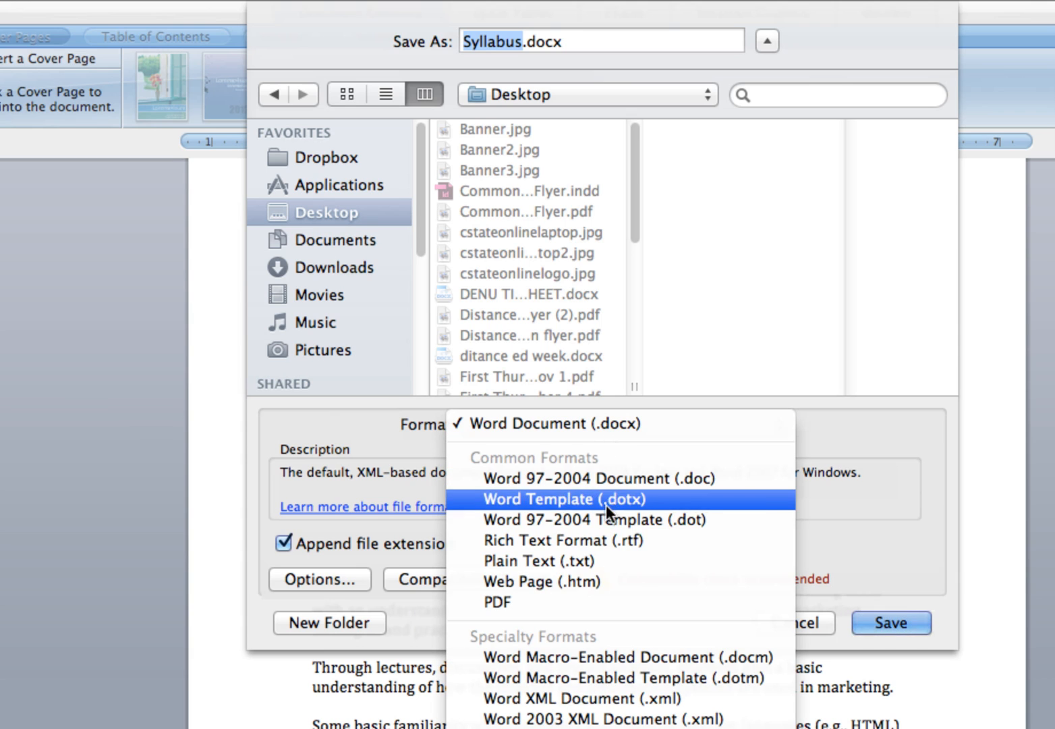
mouse_move(593, 582)
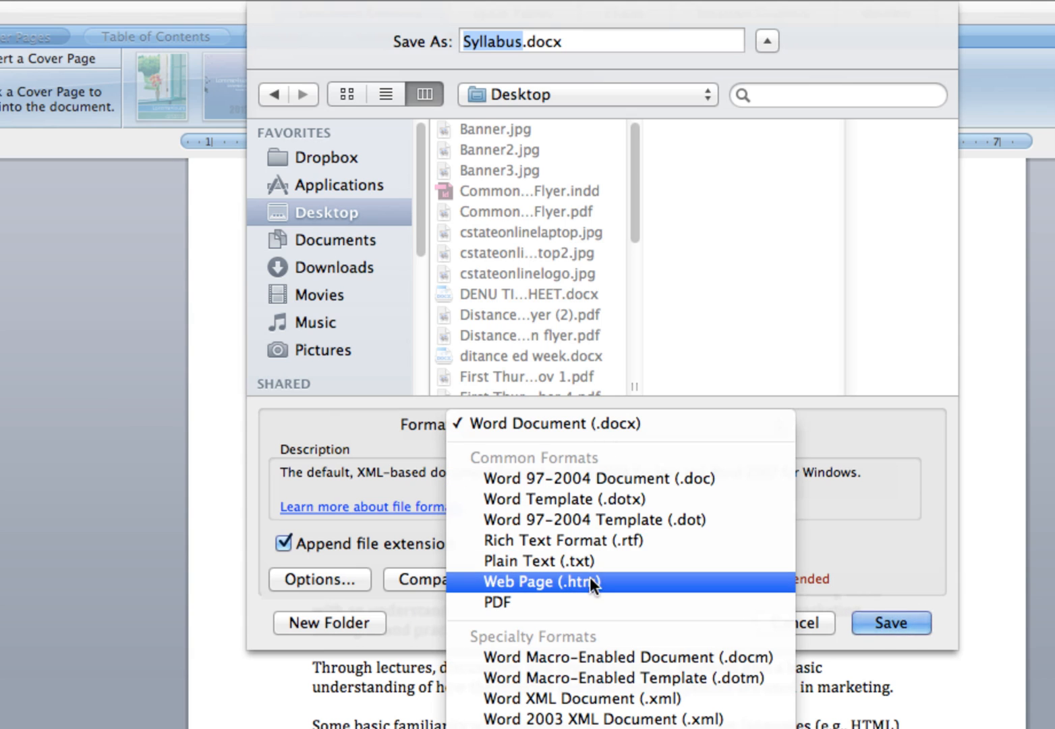
mouse_move(593, 540)
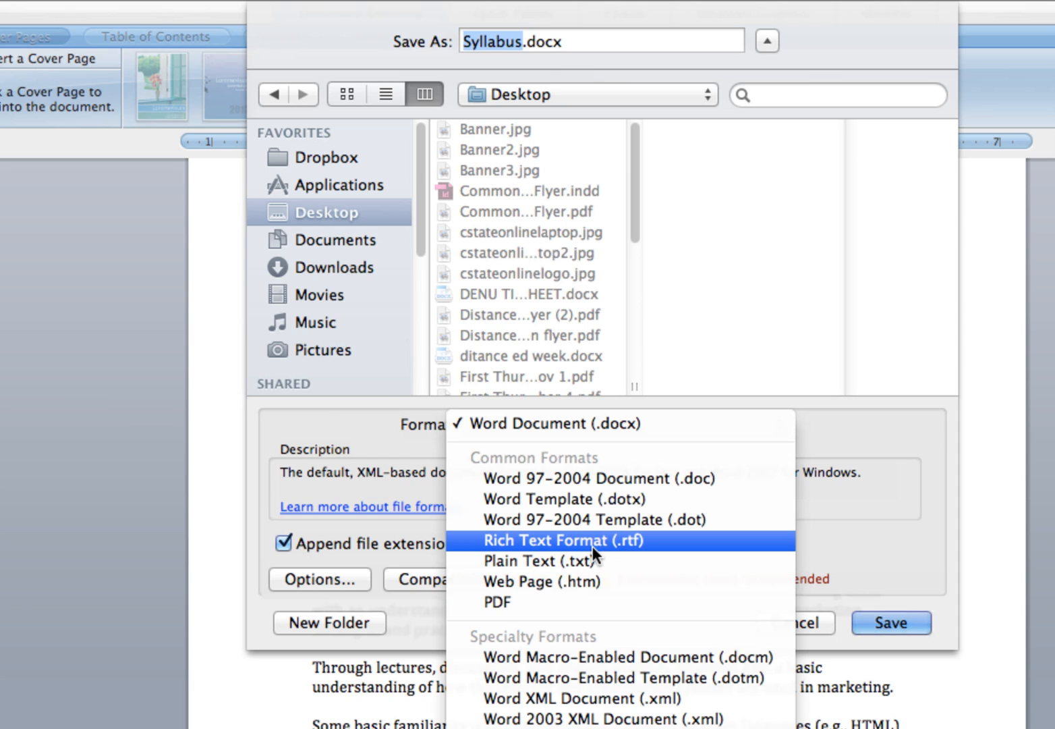
left_click(563, 540)
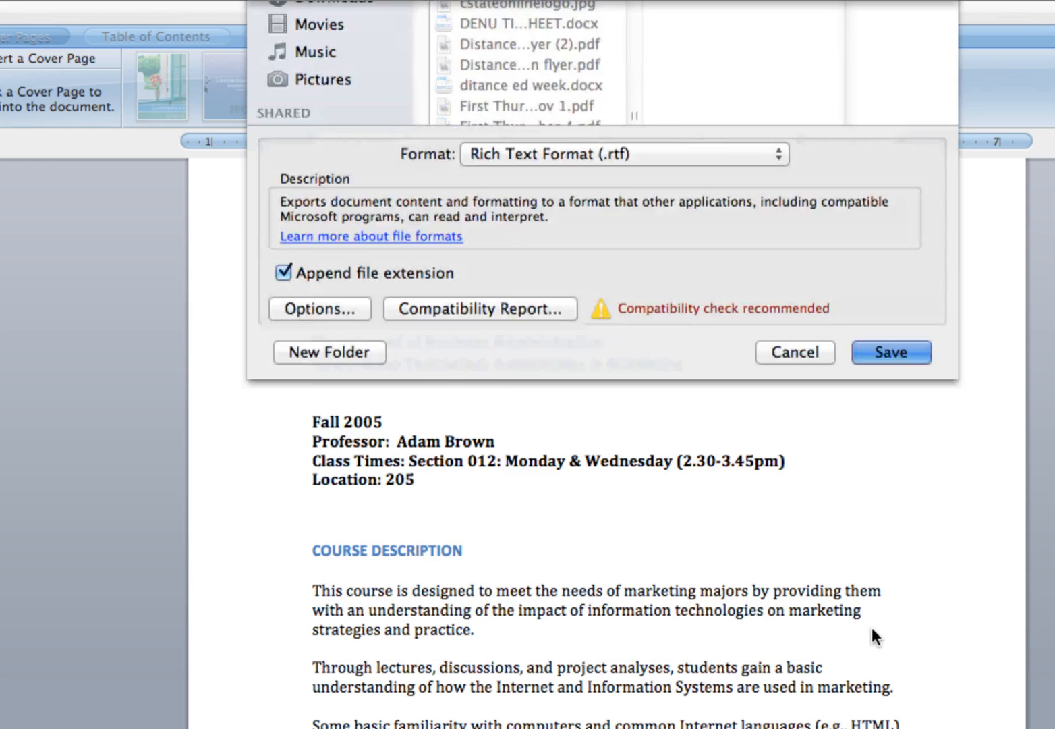
left_click(890, 351)
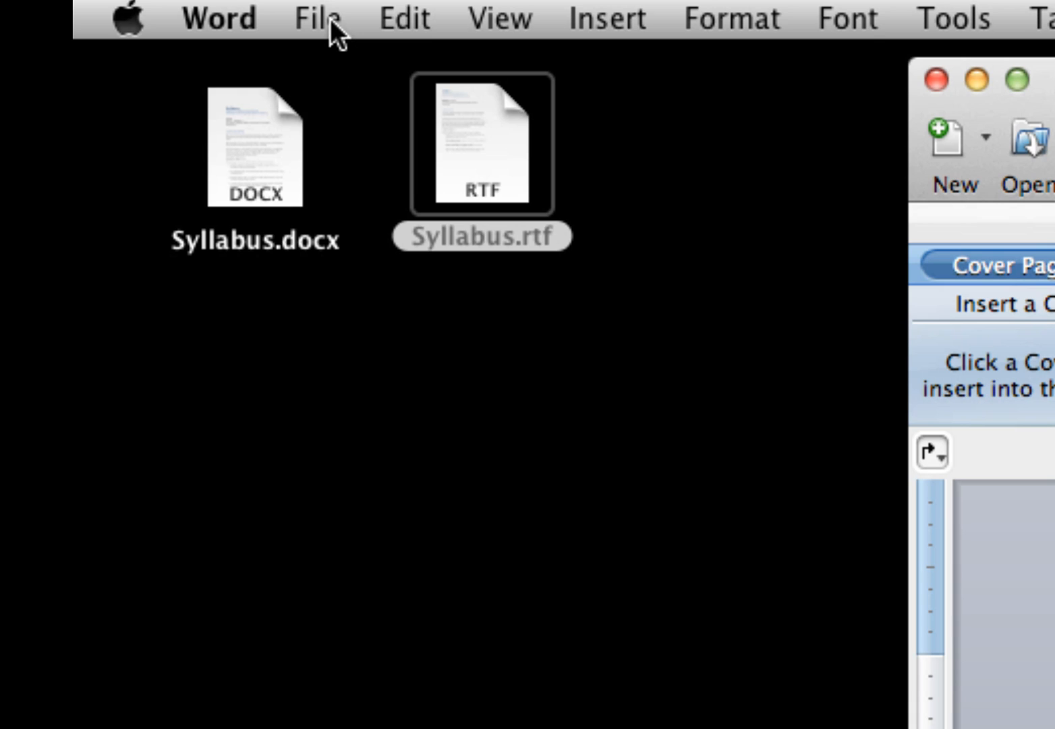
Step: Save a Syllabus.pdf copy to the Desktop and confirm it appears beside the DOCX and RTF files
left_click(314, 19)
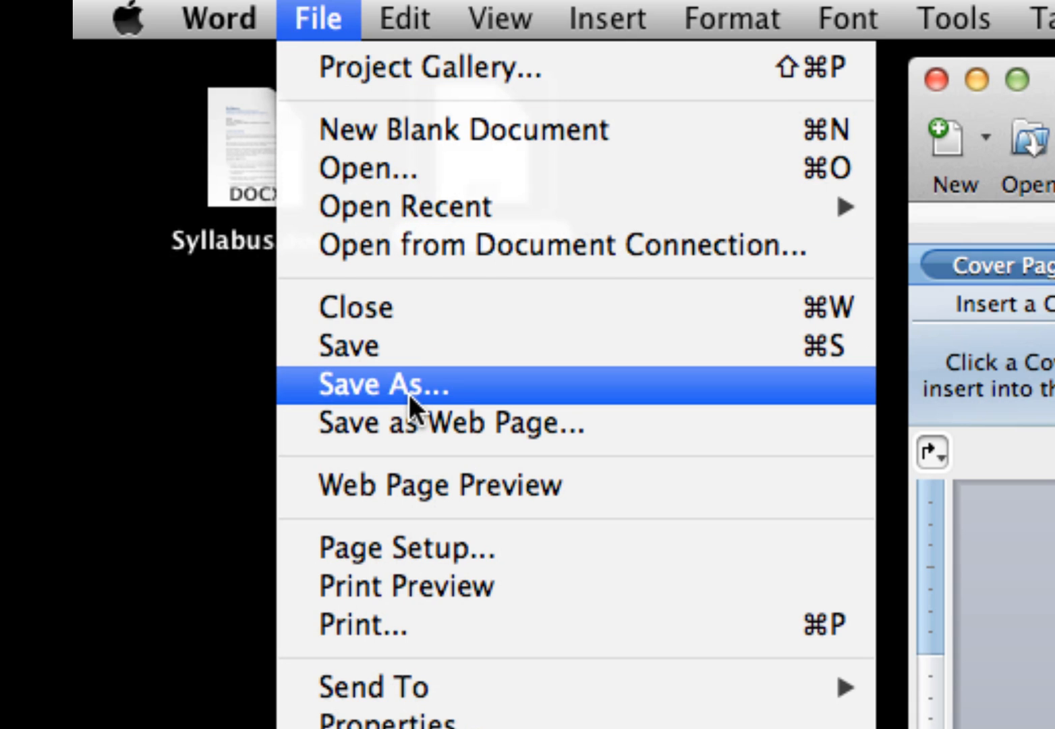
left_click(382, 384)
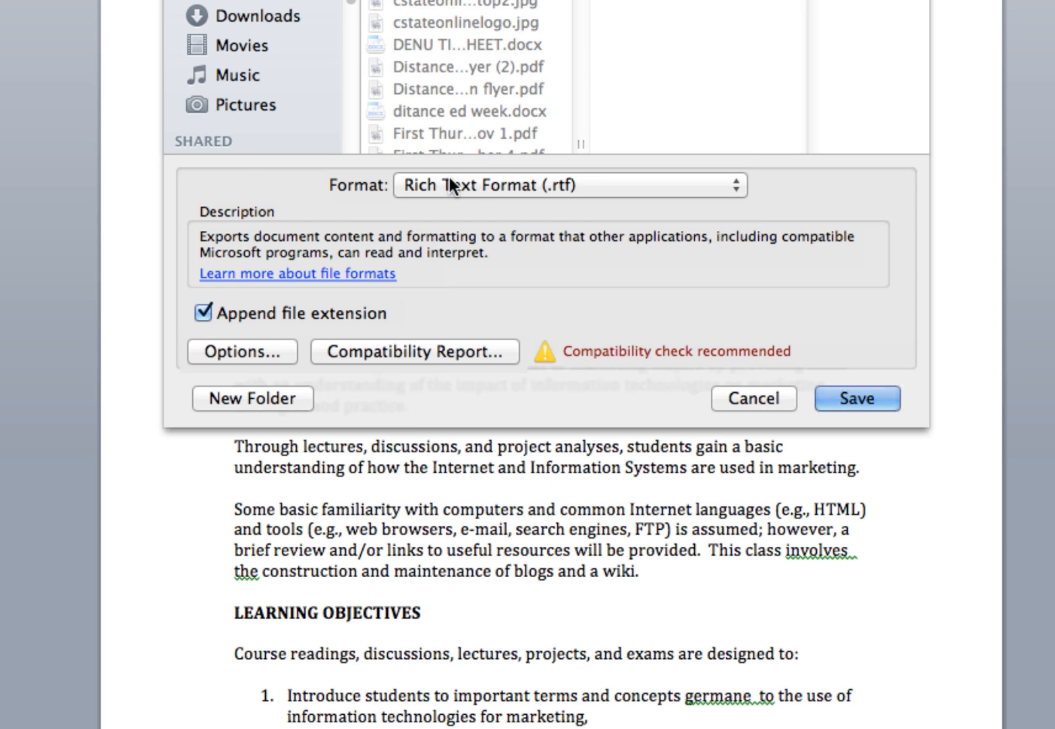
left_click(569, 185)
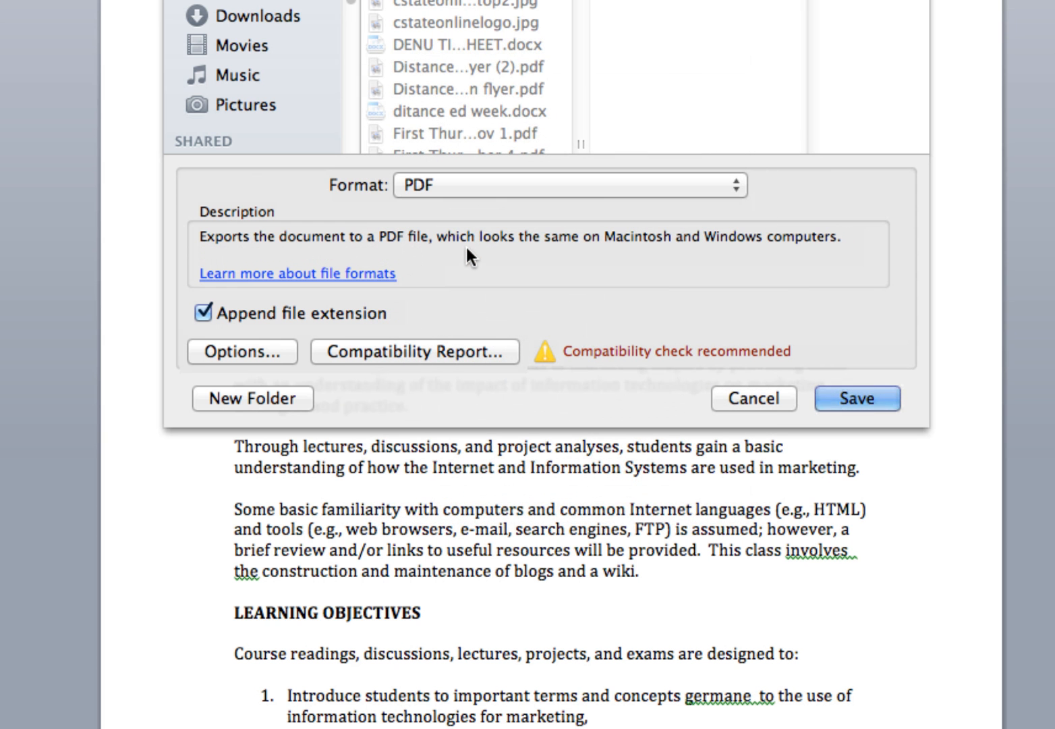
left_click(856, 398)
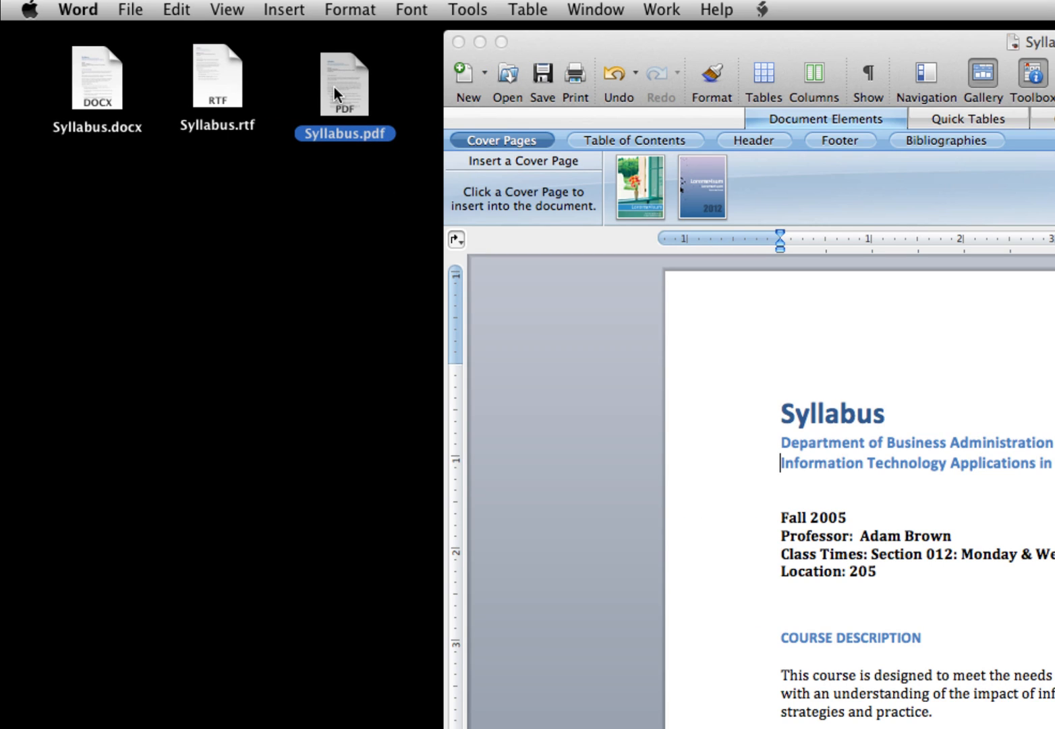
left_click(344, 81)
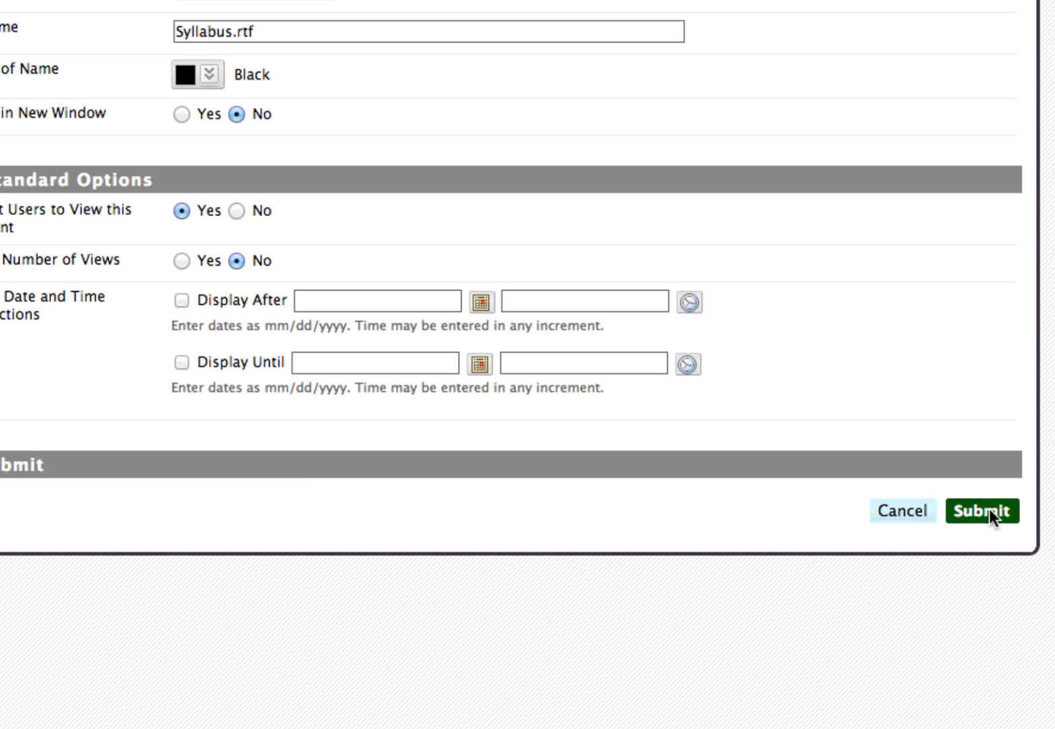
Step: Submit the Syllabus.rtf file item to the Syllabus content area
left_click(984, 510)
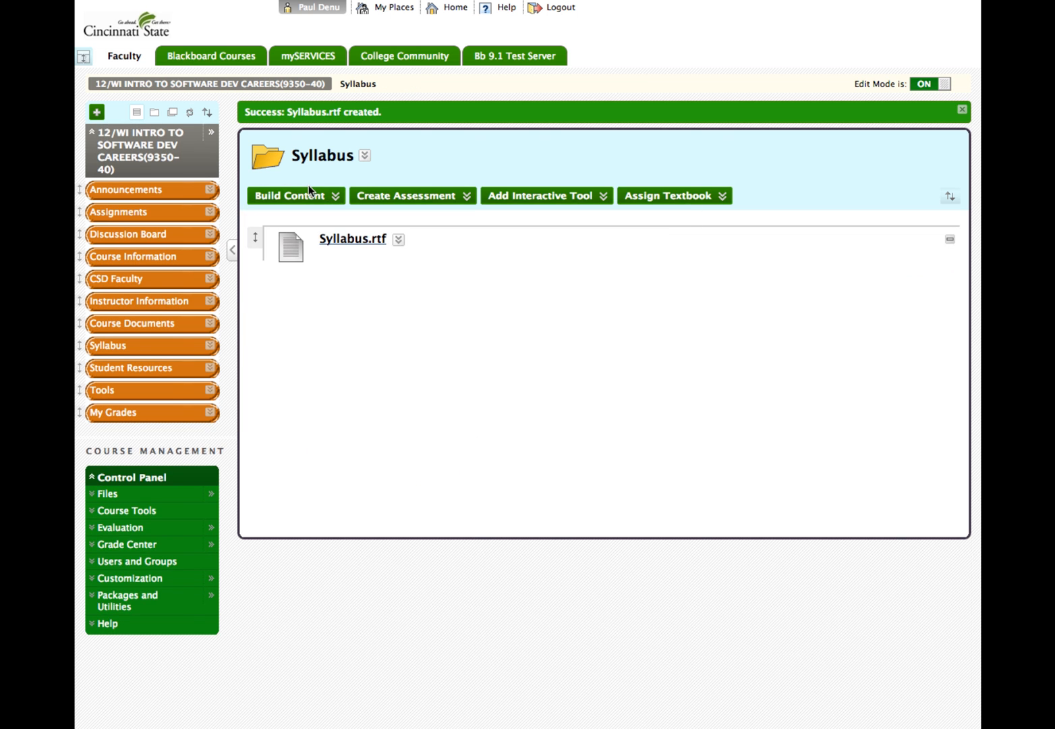
Step: Create a File item from Syllabus.pdf via Build Content and submit it
left_click(288, 195)
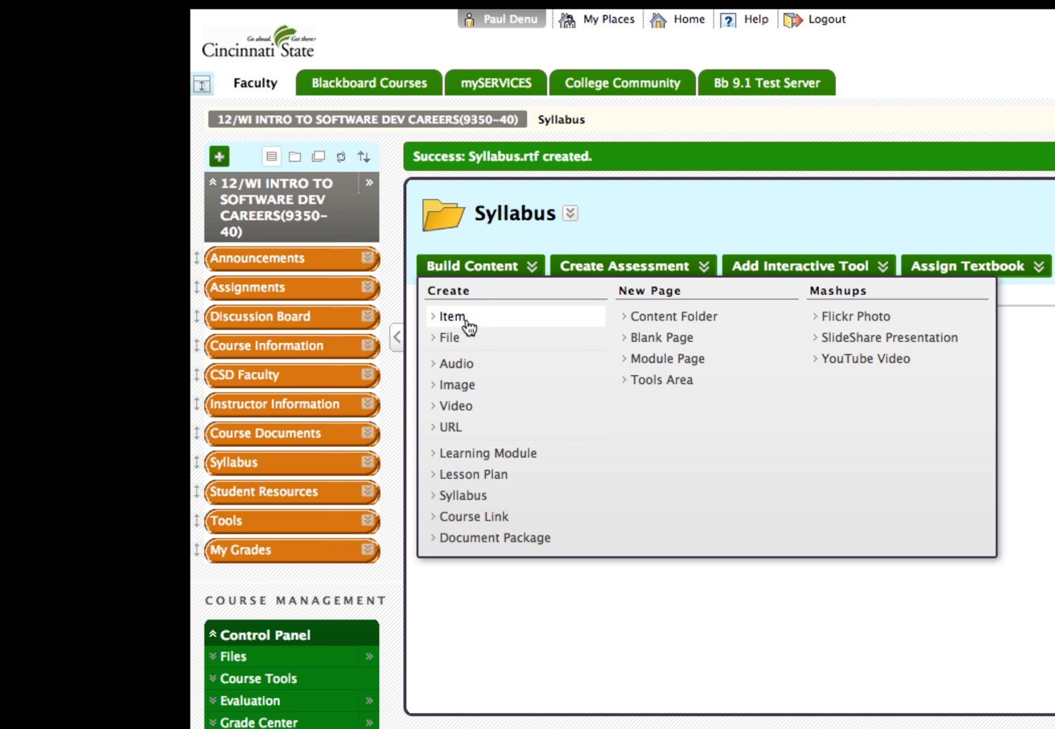
left_click(448, 338)
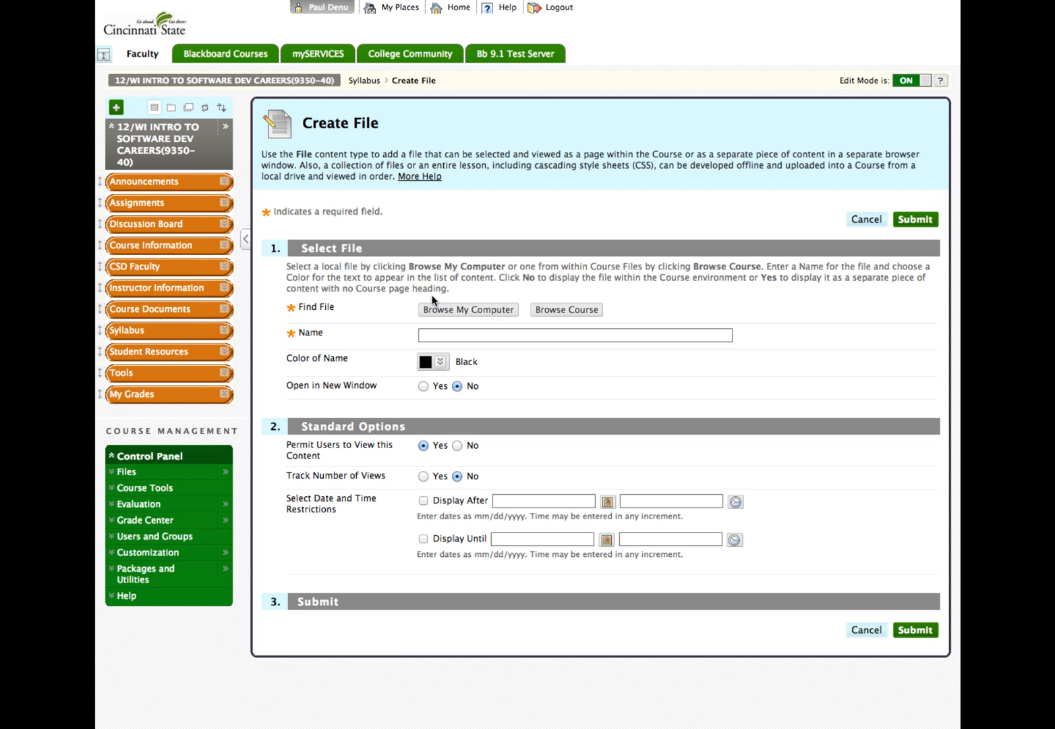
left_click(467, 309)
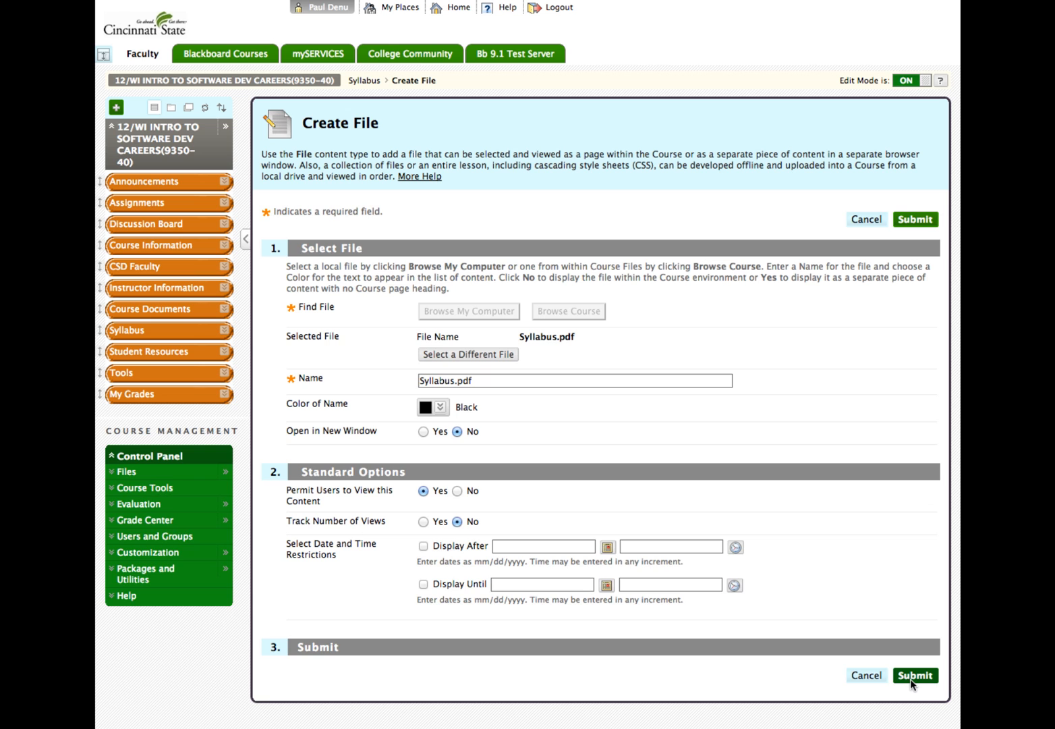
left_click(915, 674)
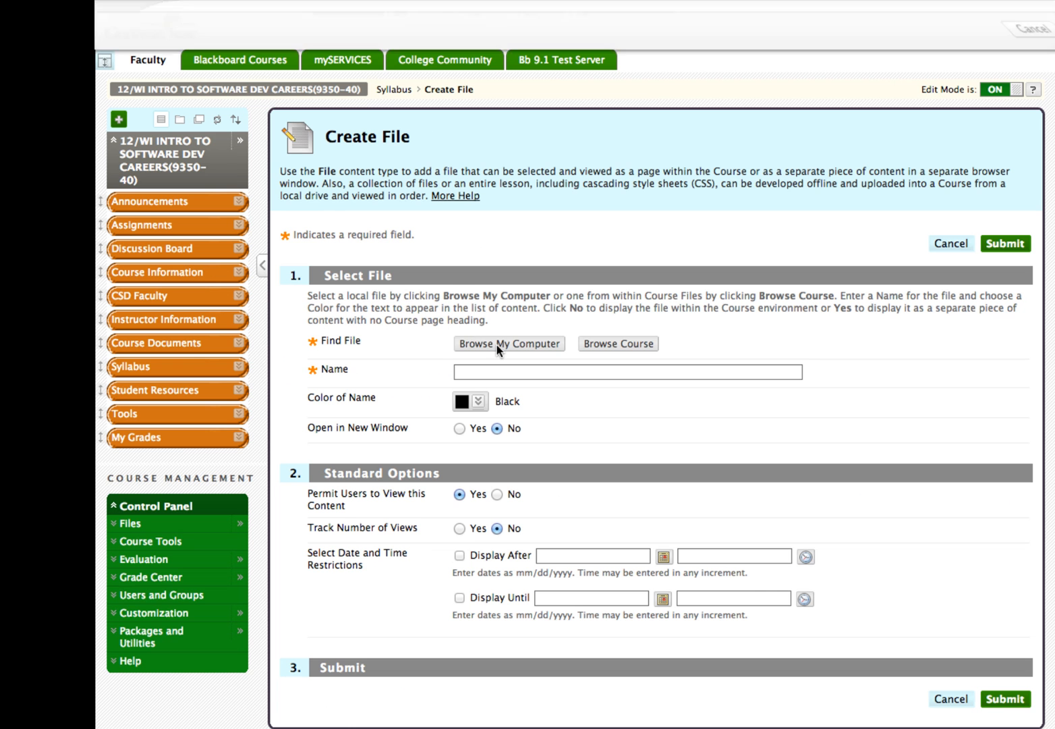
Step: Browse to Syllabus.docx and submit it as the third file item
left_click(508, 343)
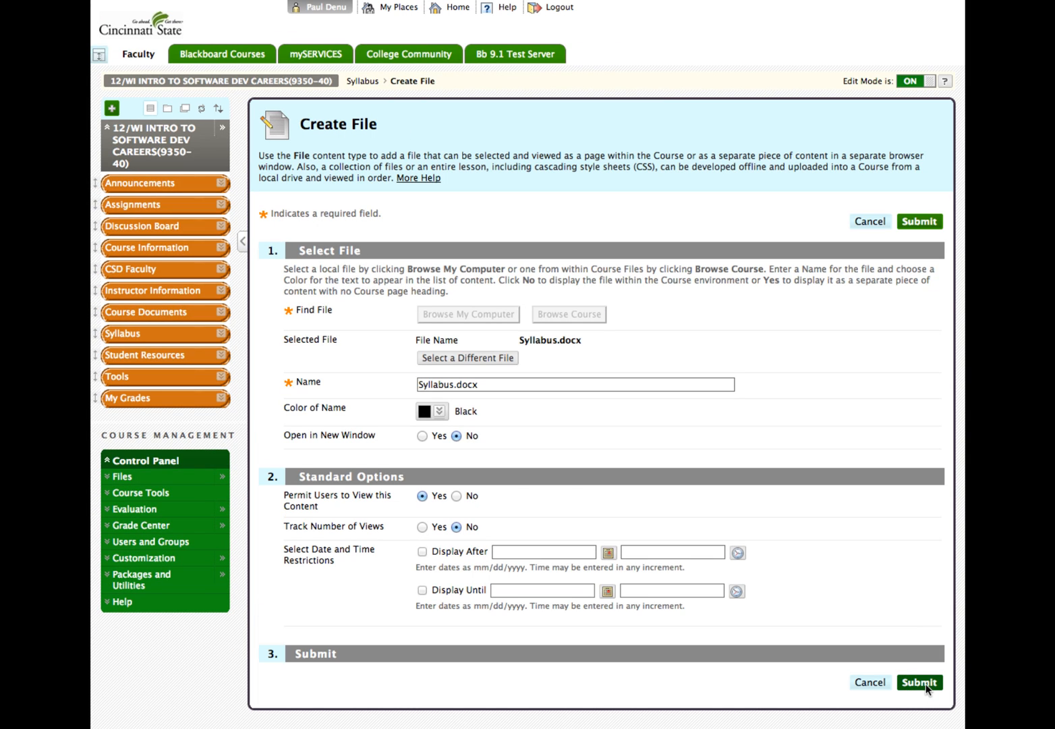
left_click(920, 683)
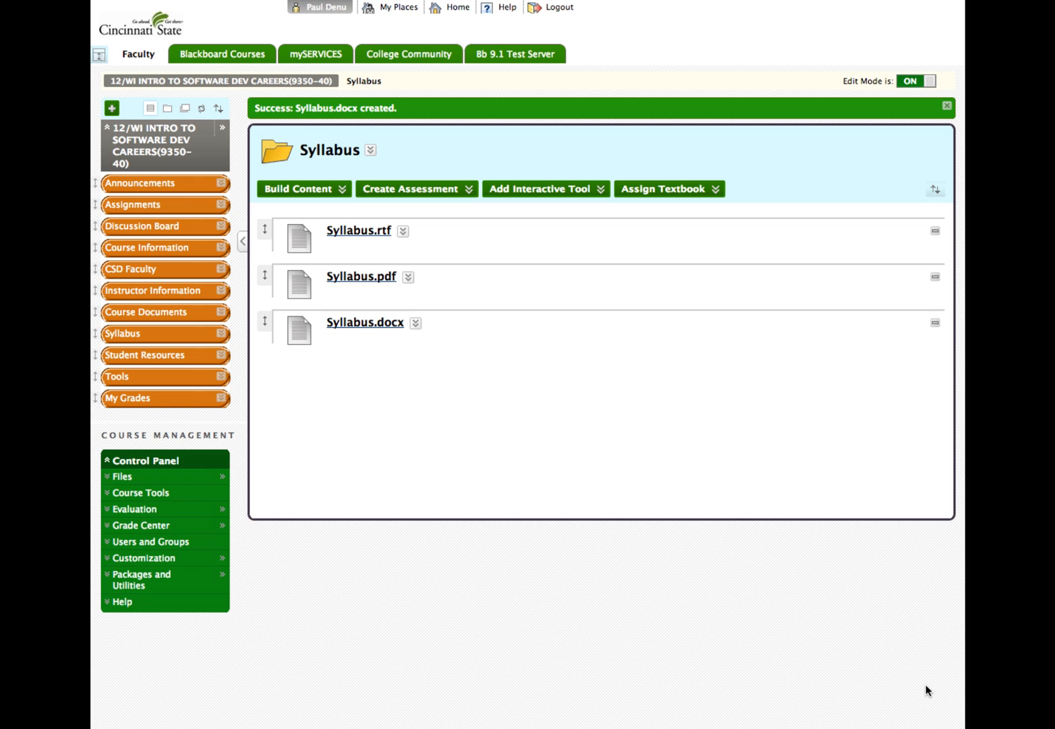
mouse_move(916, 677)
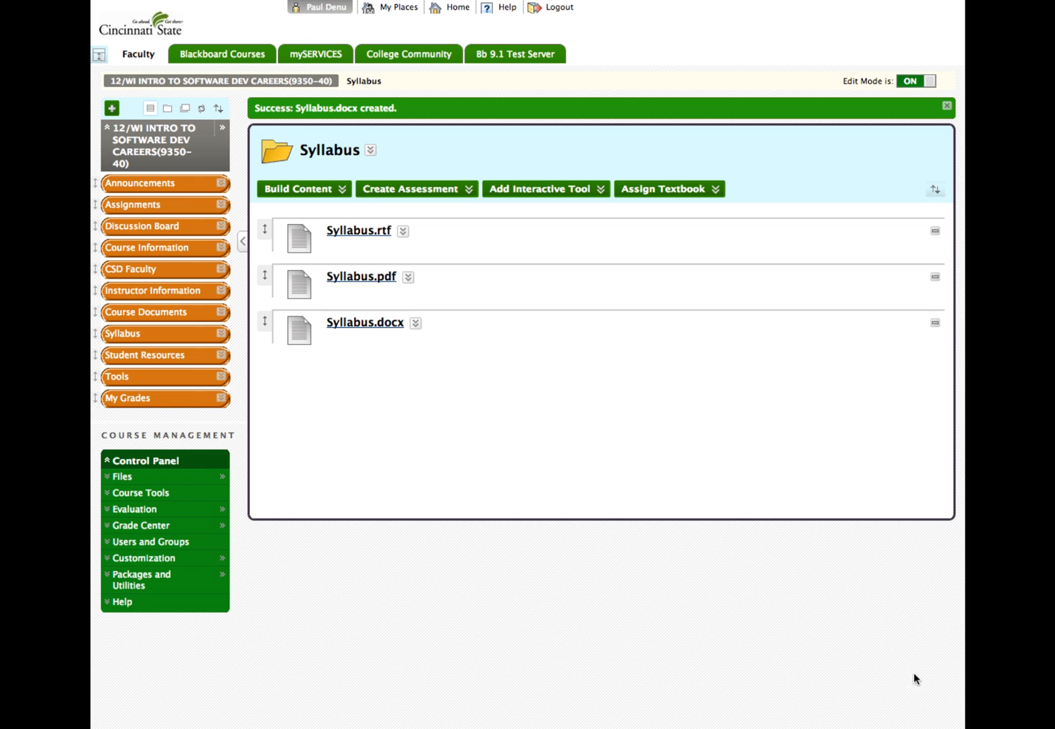
mouse_move(340, 238)
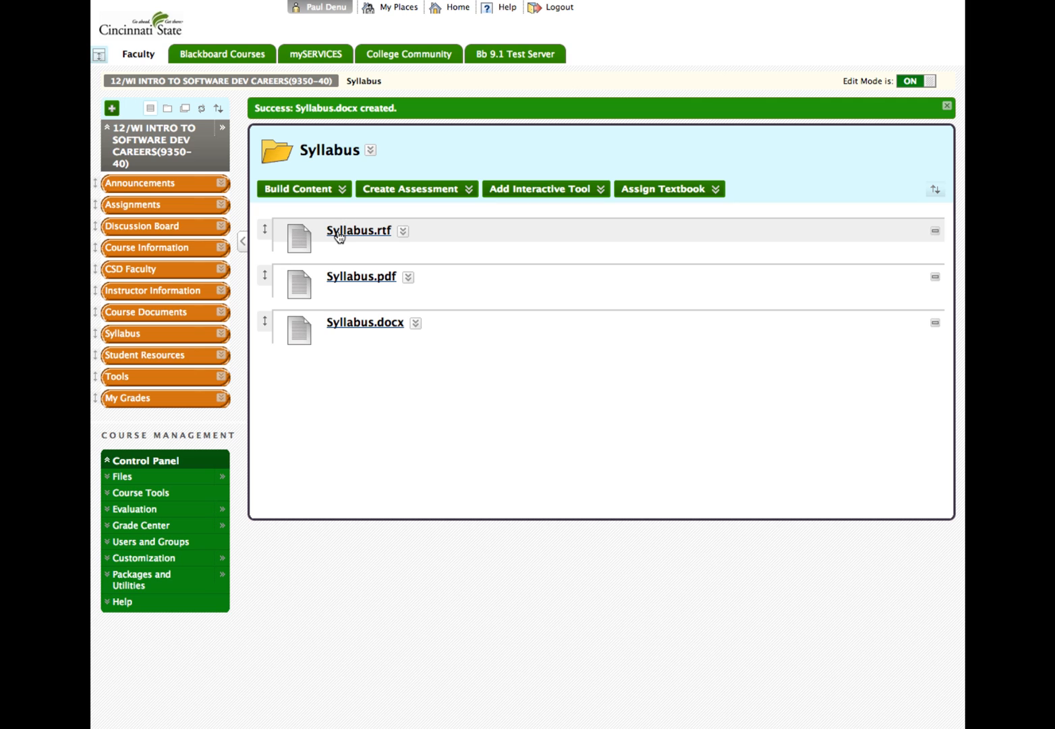
left_click(359, 230)
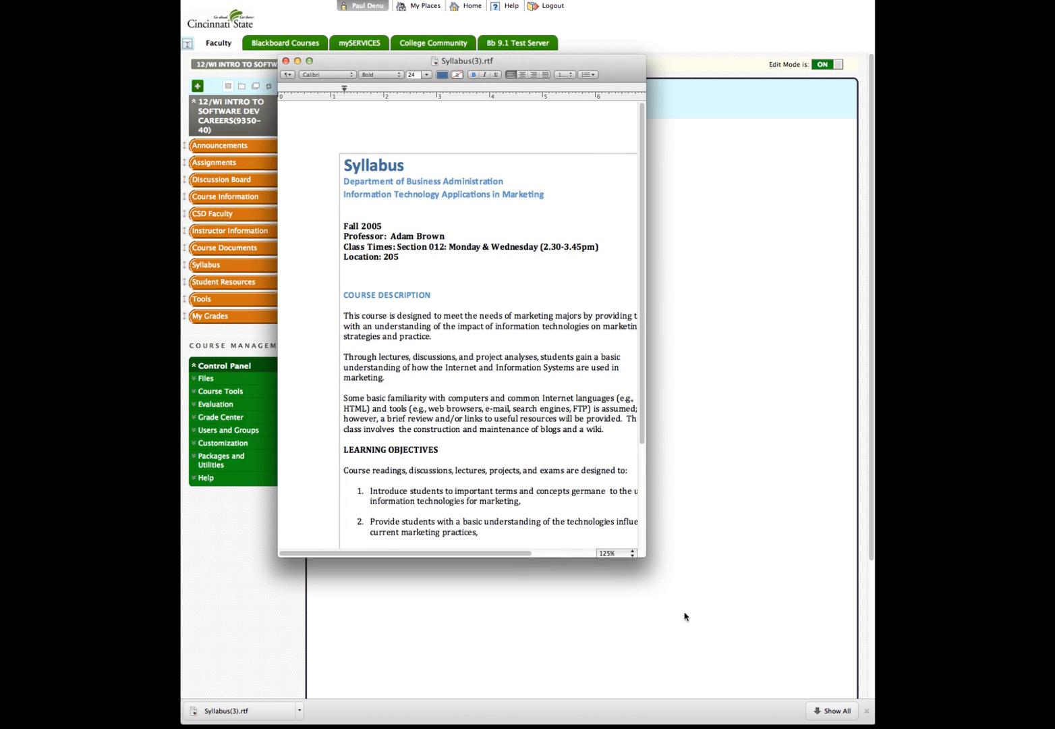
left_click_drag(645, 555, 764, 650)
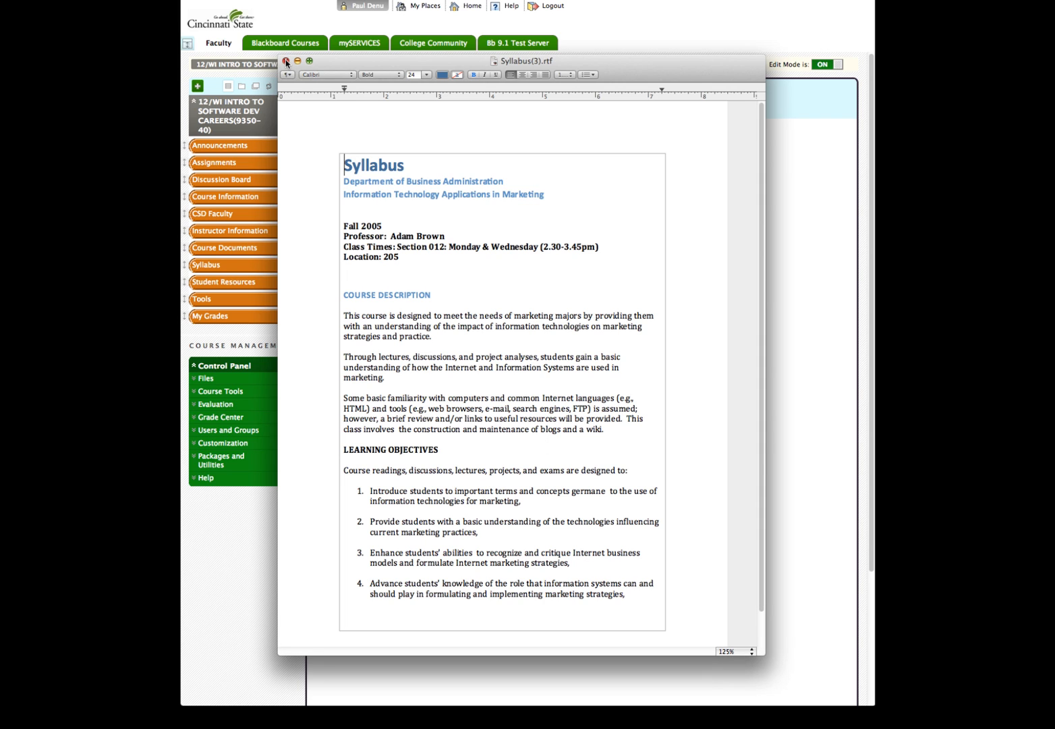
left_click(286, 60)
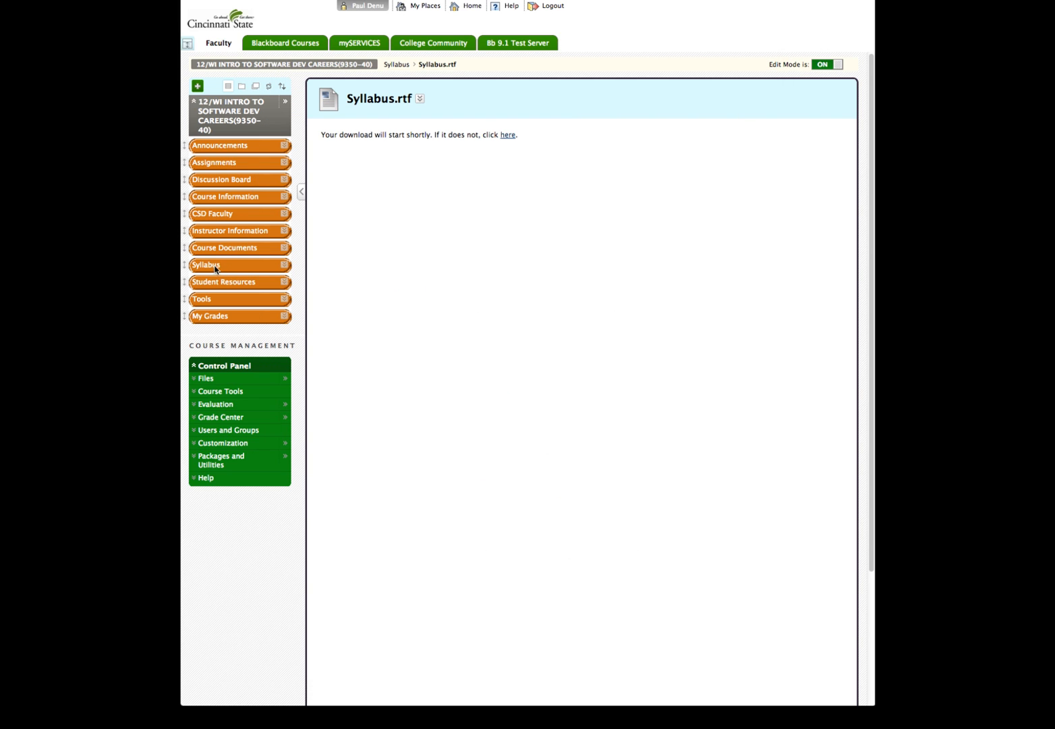
left_click(205, 265)
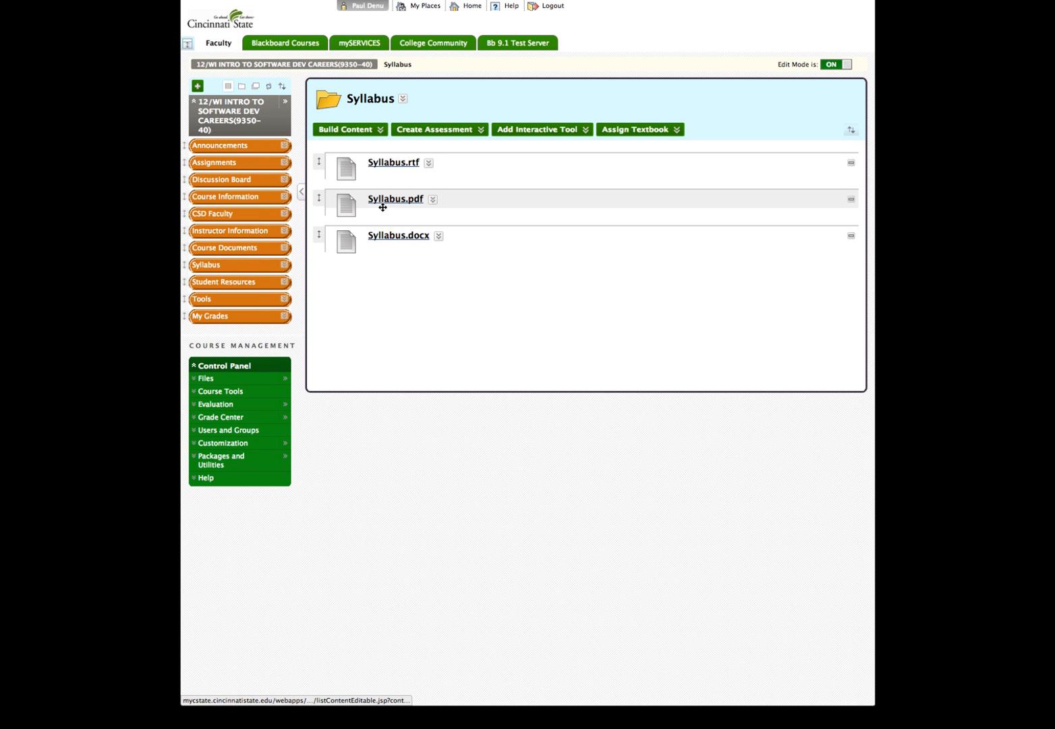
Step: View Syllabus.pdf inline, return to the Syllabus area and start the Syllabus.docx download
left_click(394, 198)
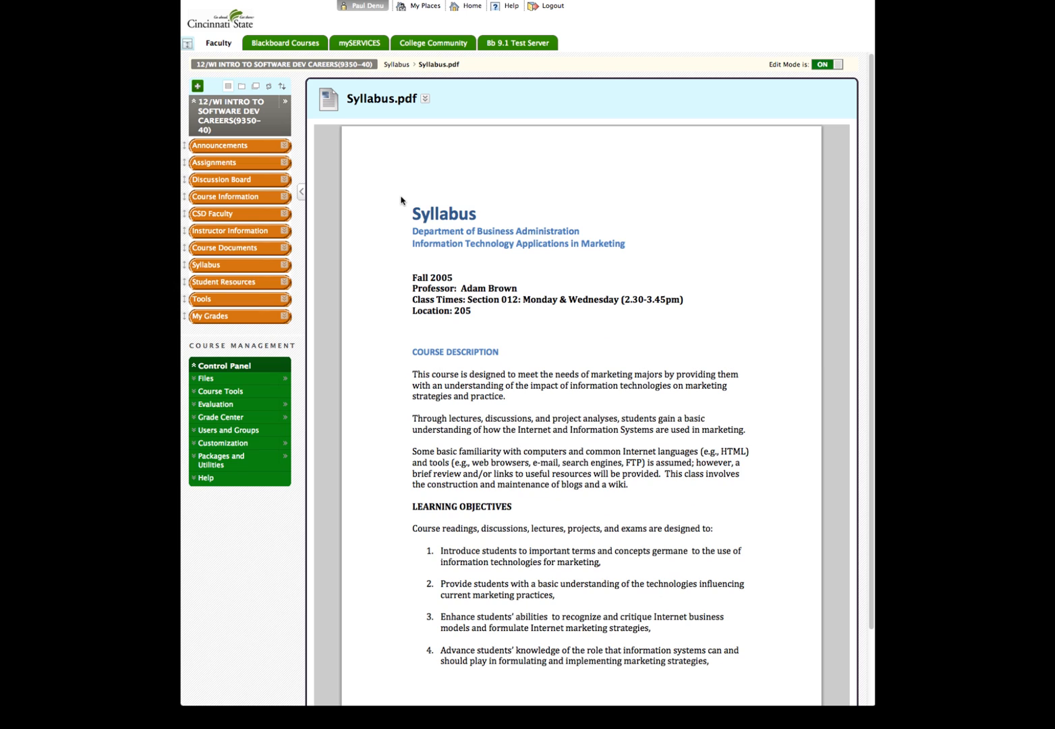
scroll("down", 3)
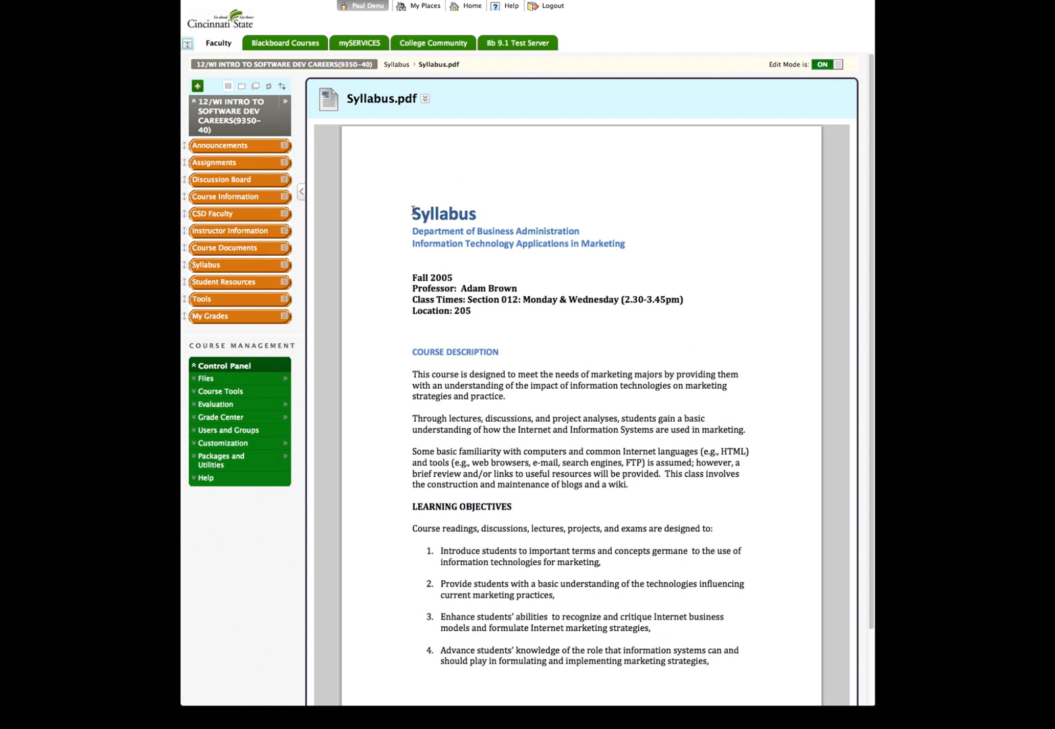
left_click(396, 65)
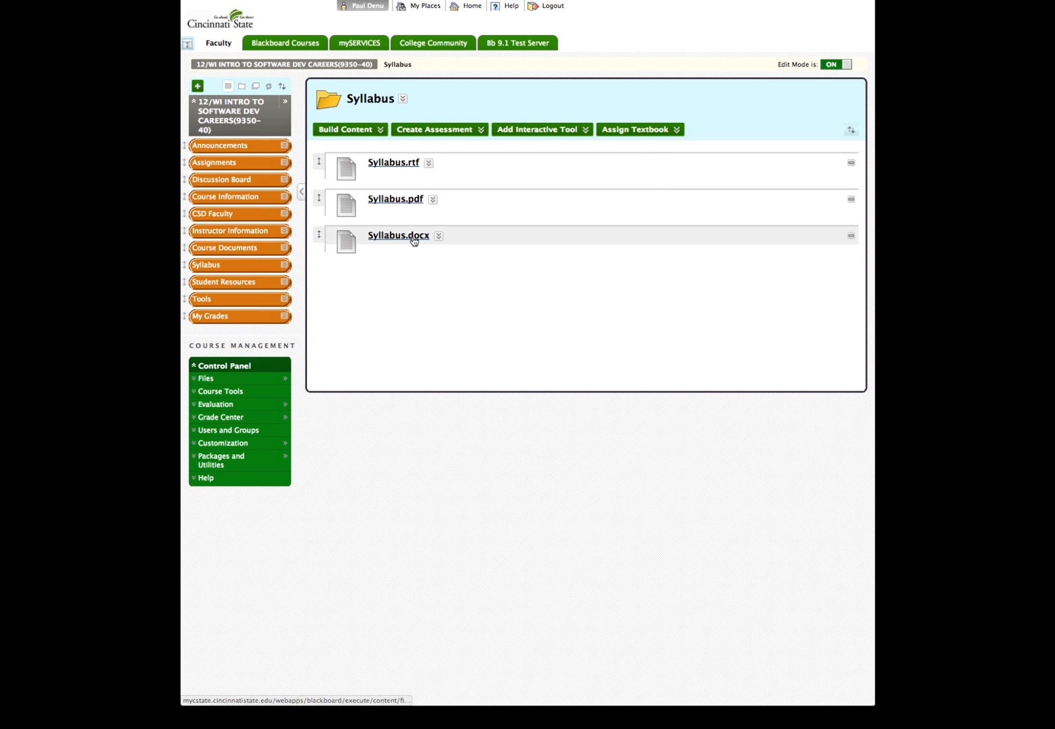
left_click(397, 235)
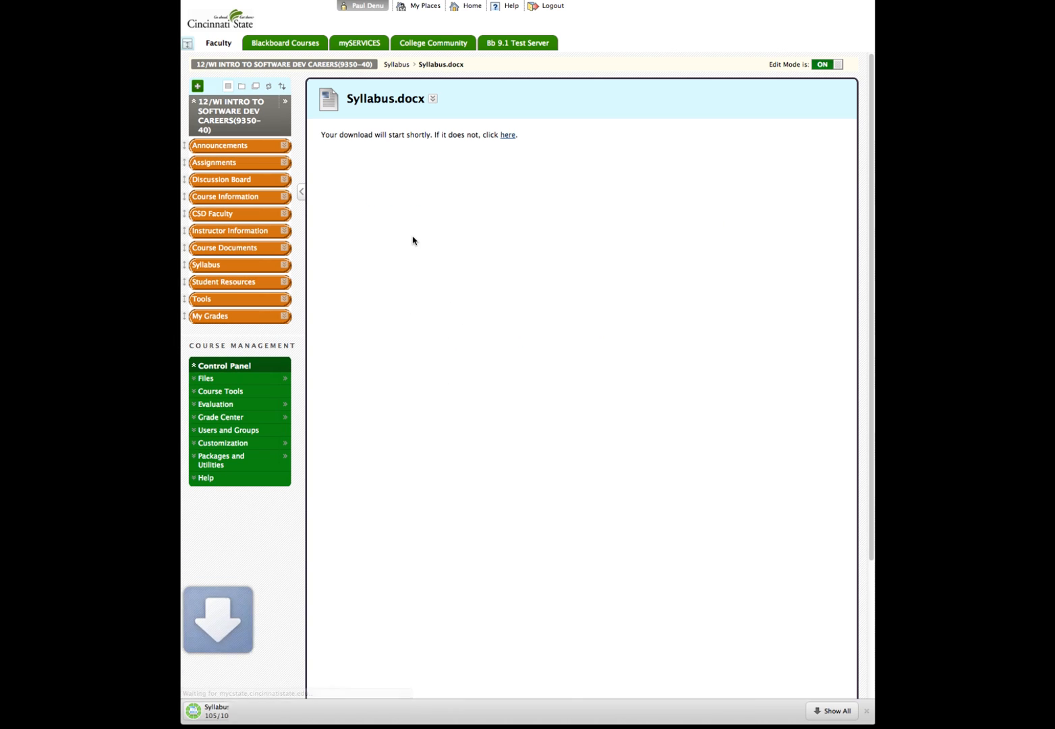